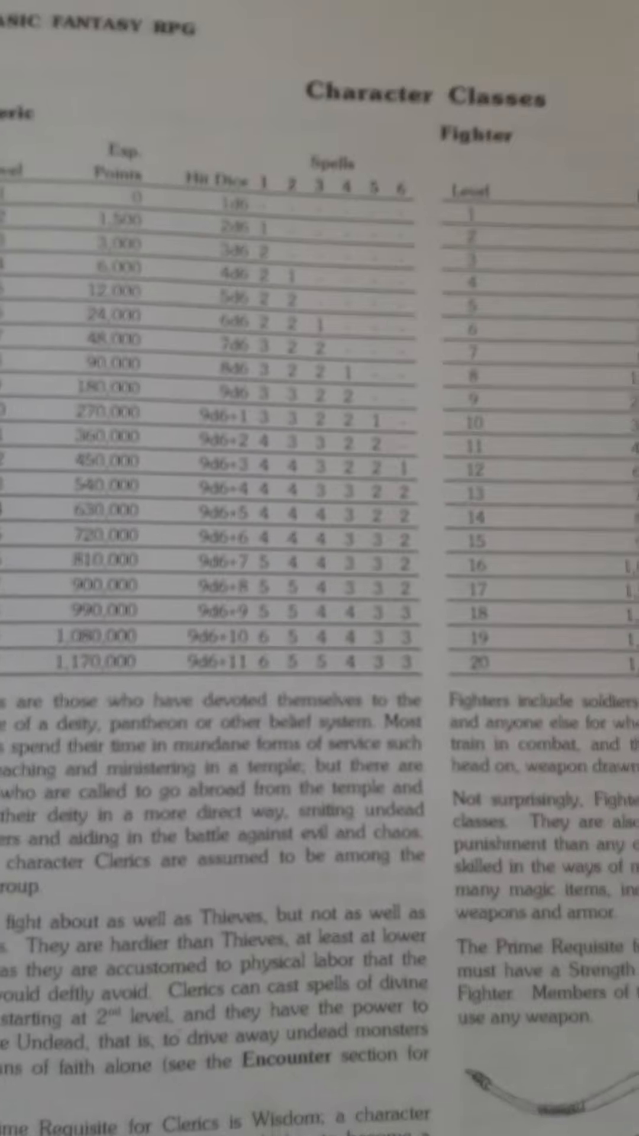
pyautogui.scroll(-3)
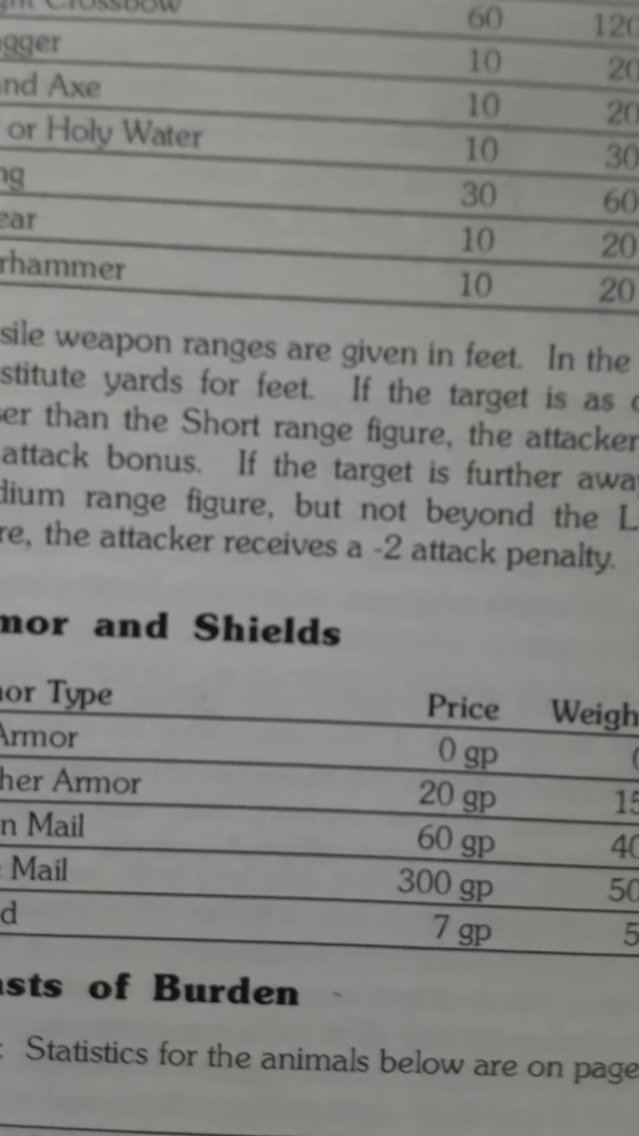